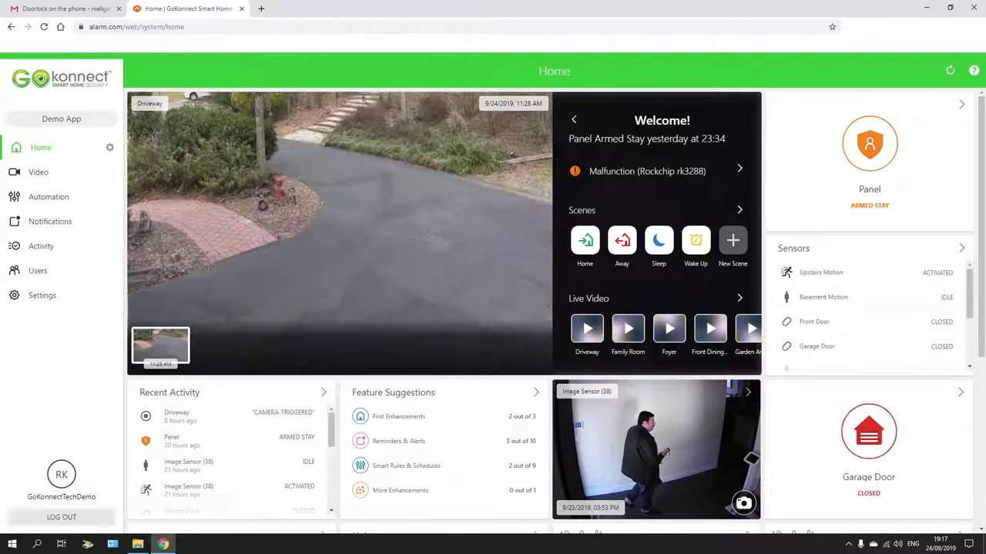
# - Show the Demo App's configured notifications from the sidebar
pyautogui.click(52, 222)
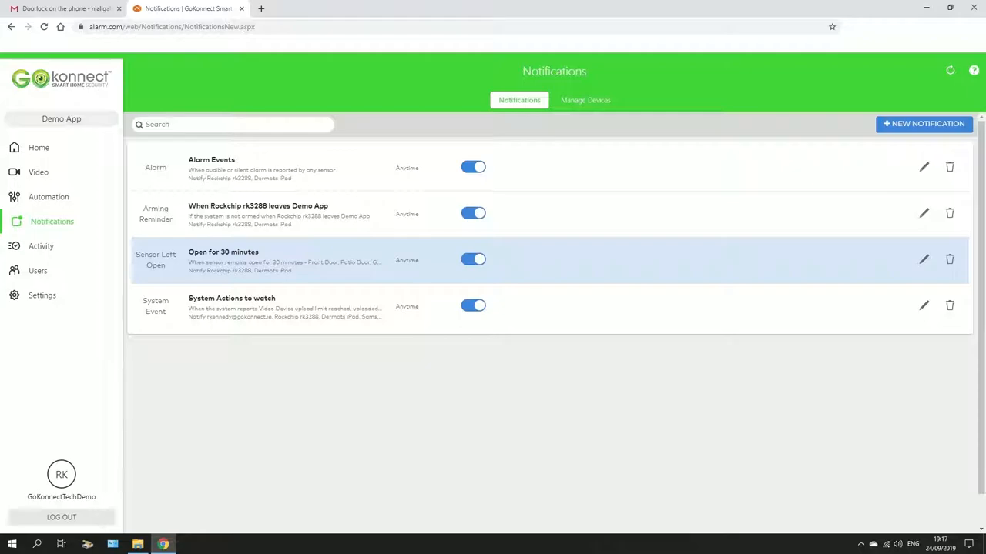
# - Edit the Sensor Left Open notification and retitle it 'Open for 5 minutes'
pyautogui.click(474, 259)
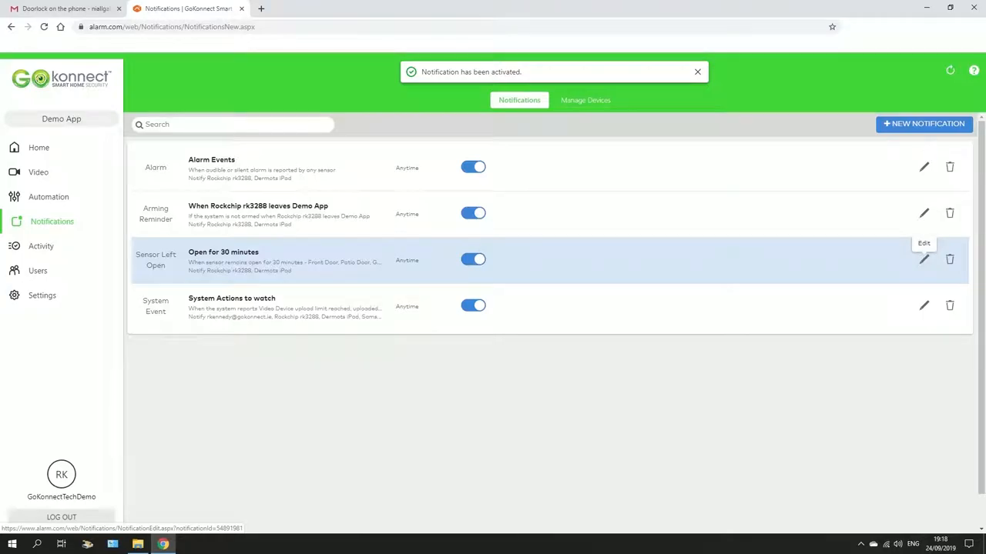
pyautogui.click(924, 258)
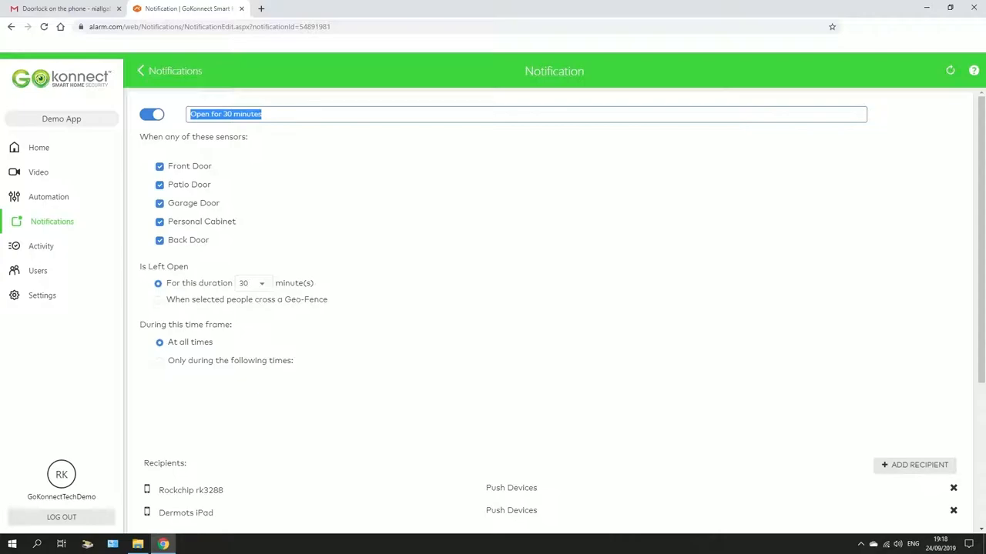
pyautogui.write('Open for 3 minutes')
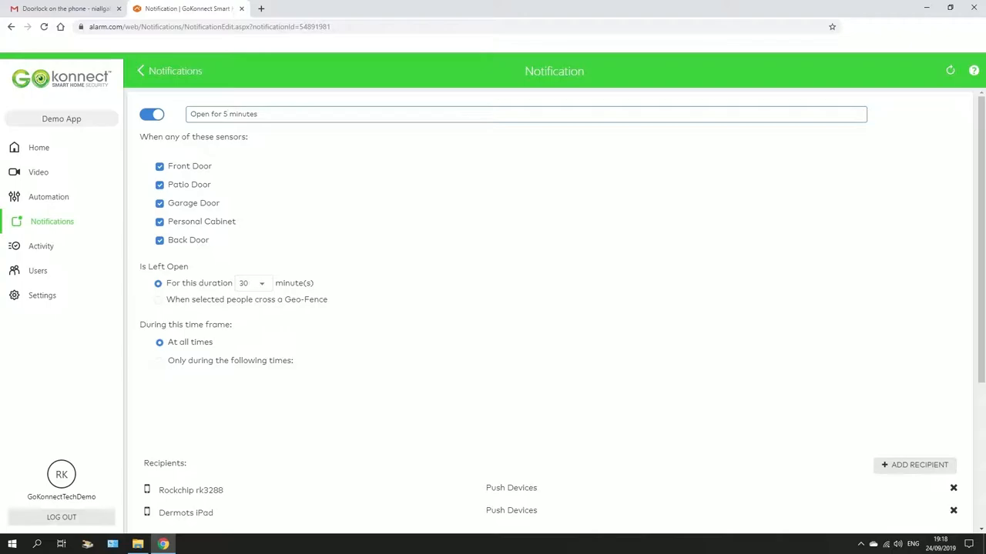
# - Set the open duration to 5 minutes, keeping the time trigger over Geo-Fence
pyautogui.click(253, 283)
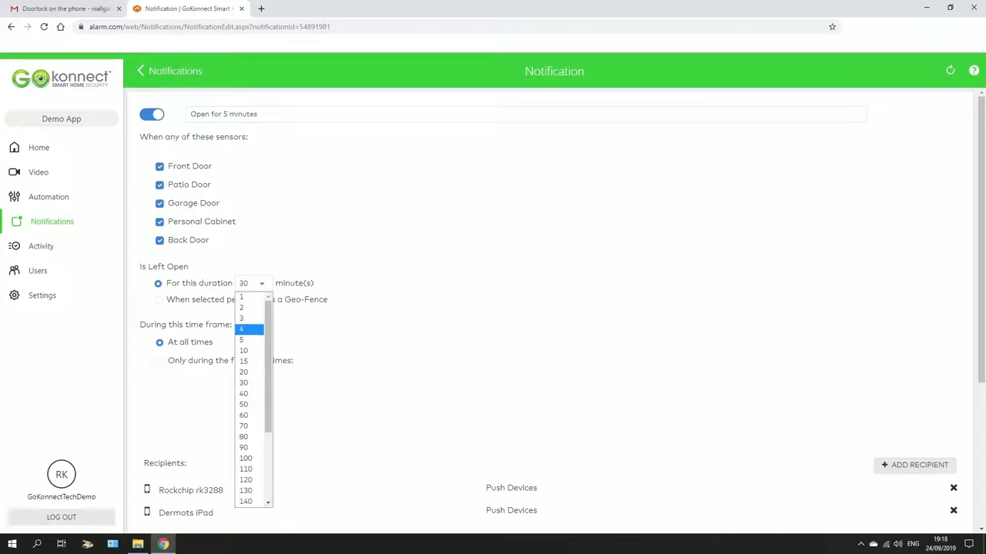
pyautogui.click(242, 339)
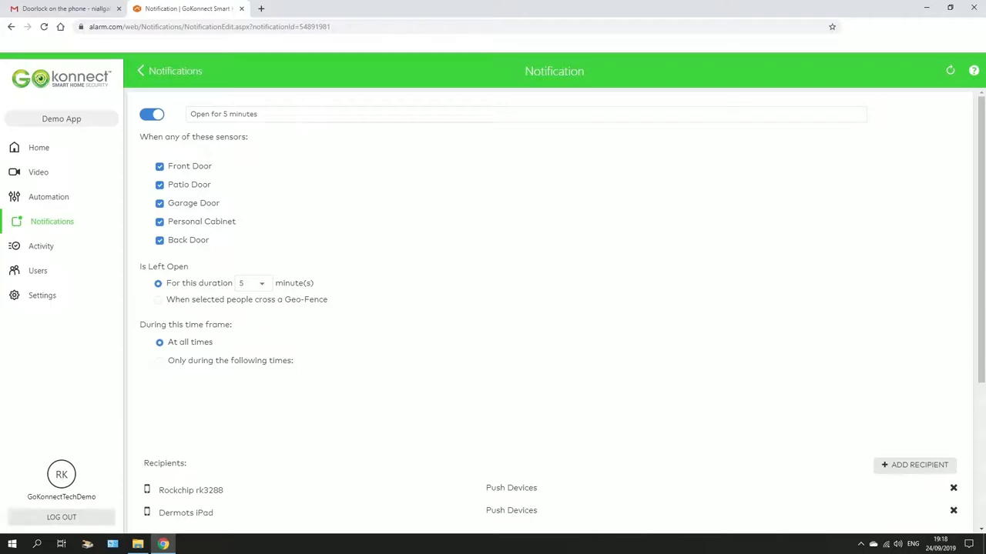
pyautogui.click(159, 299)
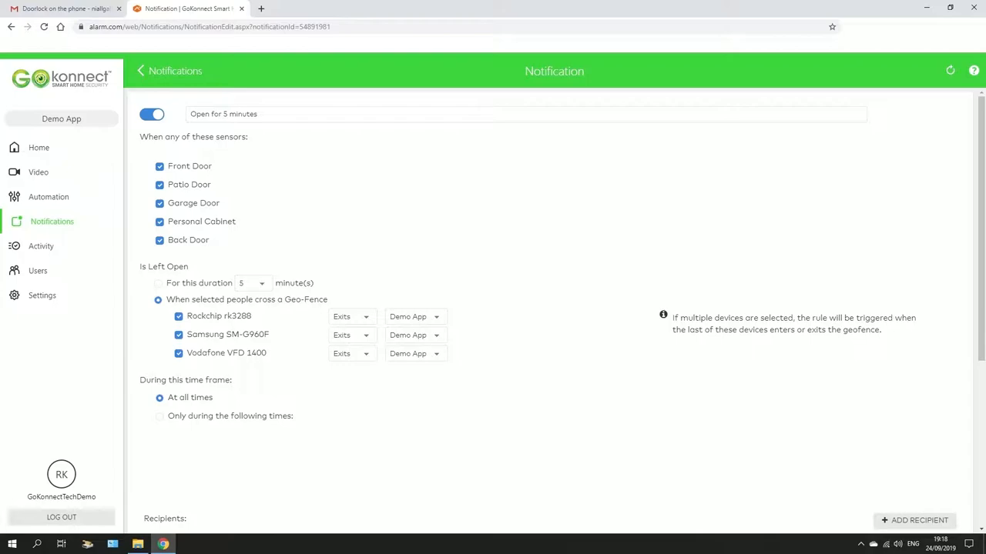
pyautogui.click(159, 283)
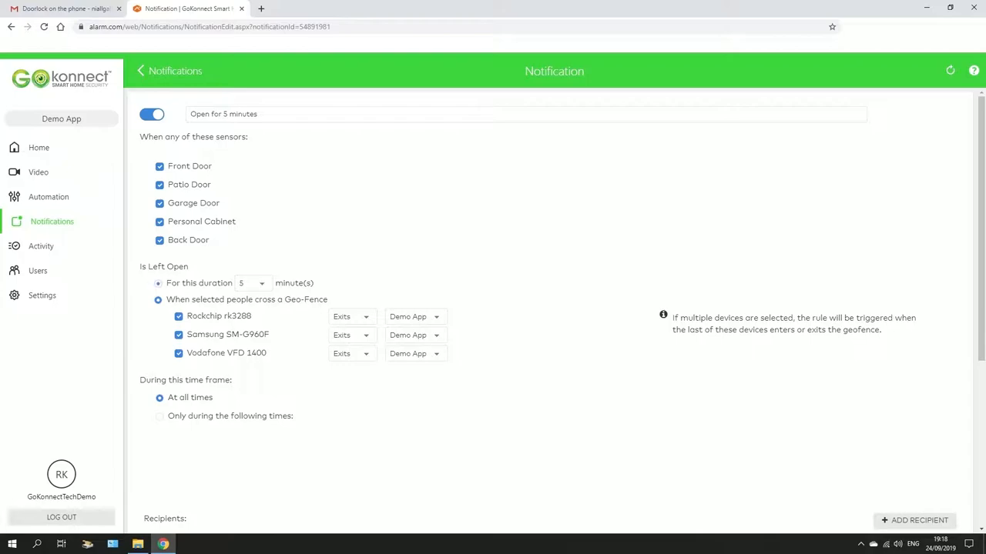
pyautogui.click(159, 284)
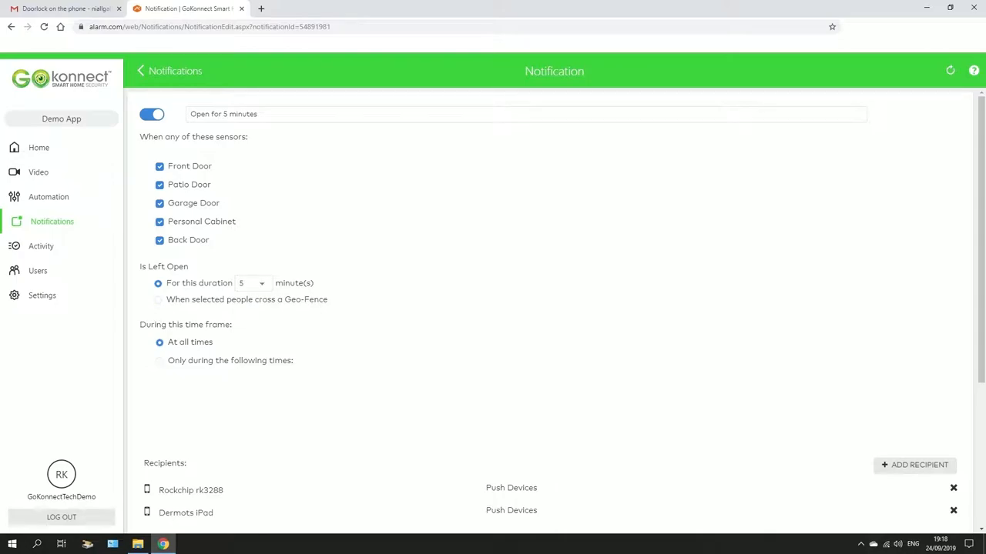
# - Restrict the alert to 'Only during the following times' starting at 08:30
pyautogui.click(160, 361)
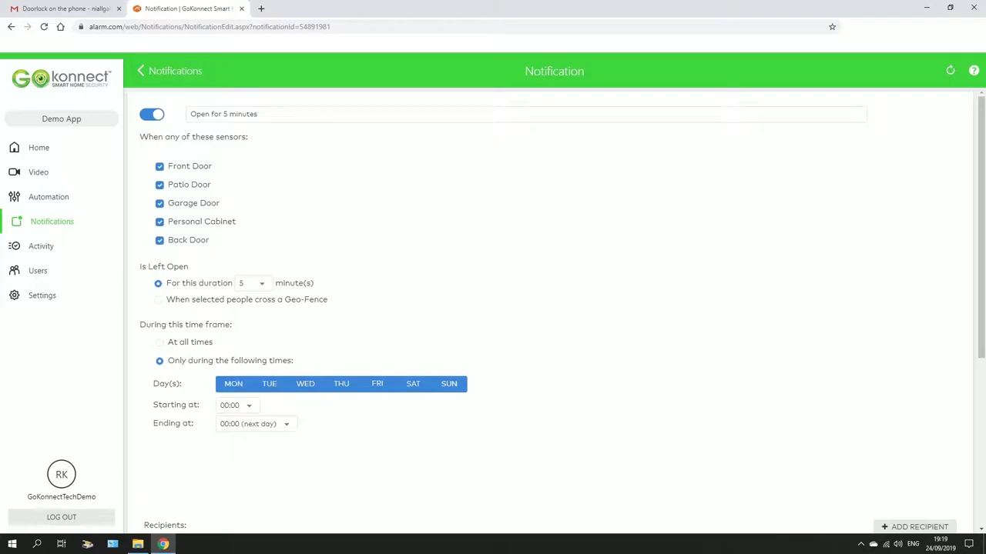
pyautogui.click(237, 405)
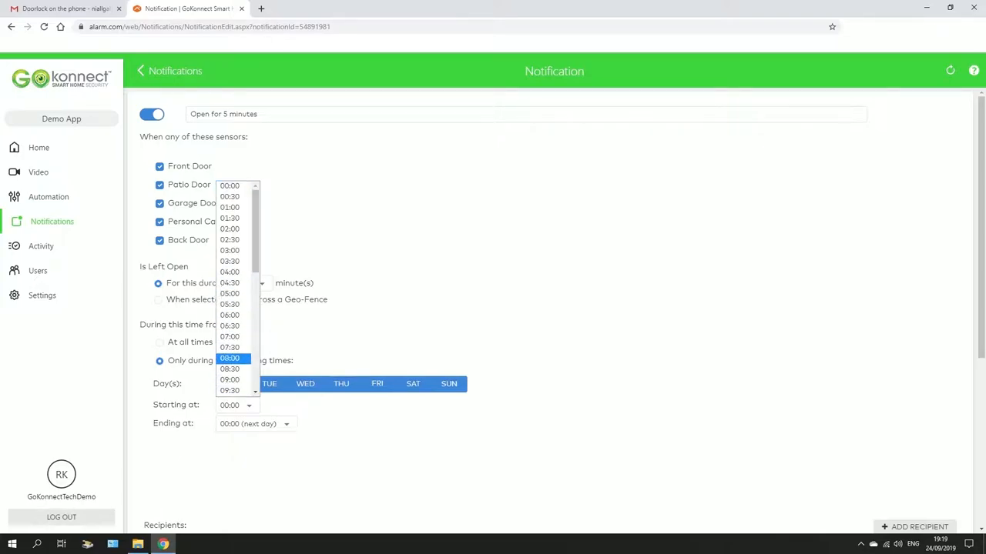
pyautogui.click(230, 358)
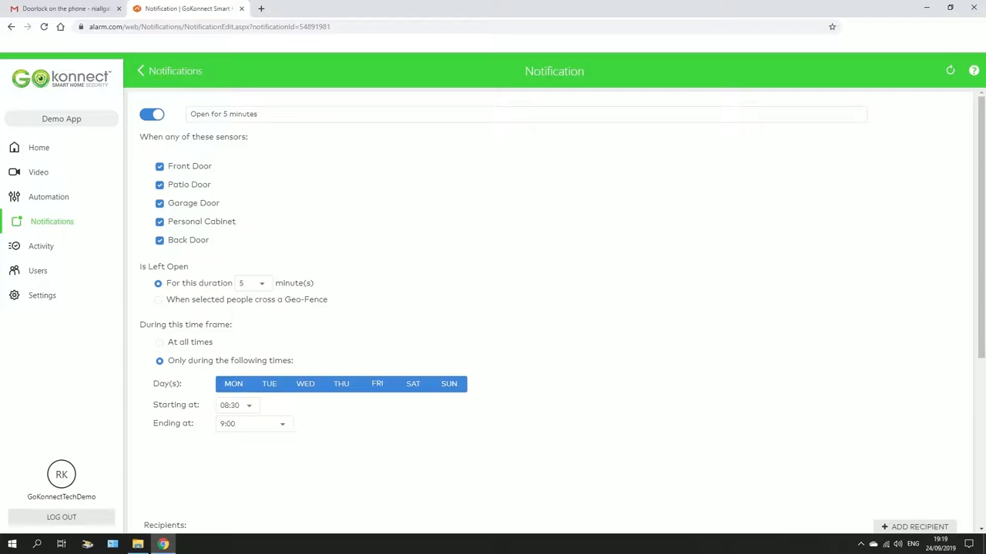
pyautogui.scroll(-3)
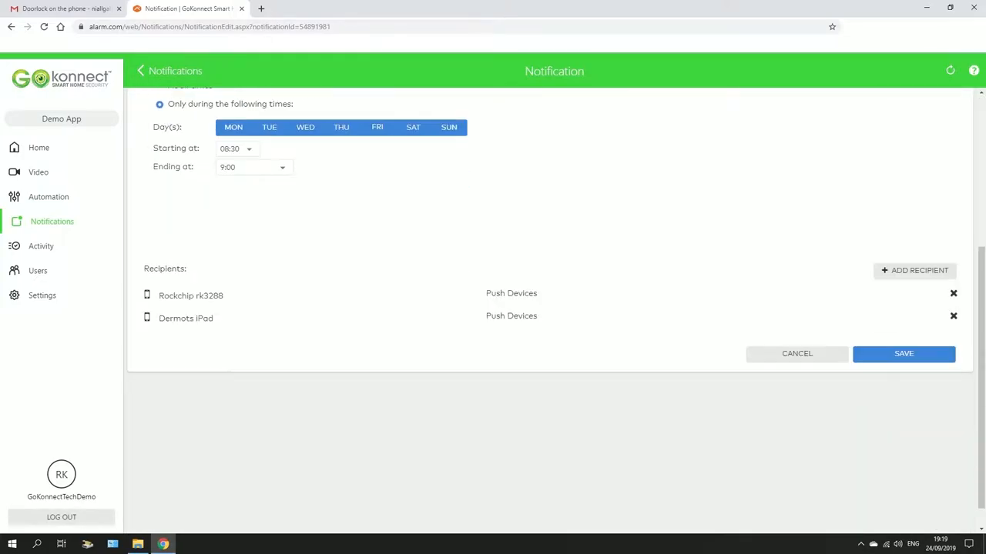
# - Set Rockchip rk3288 as sole recipient via the Address Book and save the alert
pyautogui.click(914, 271)
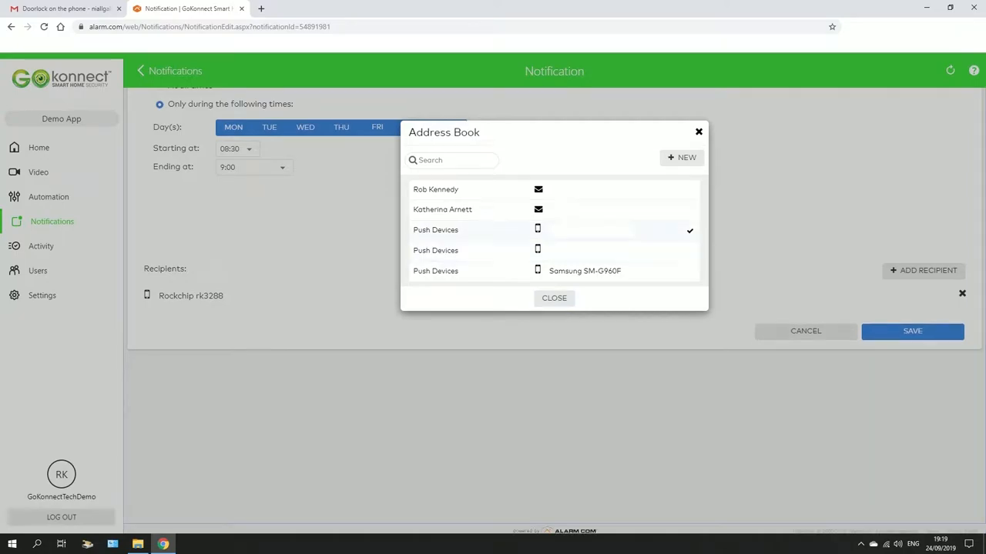
pyautogui.click(555, 298)
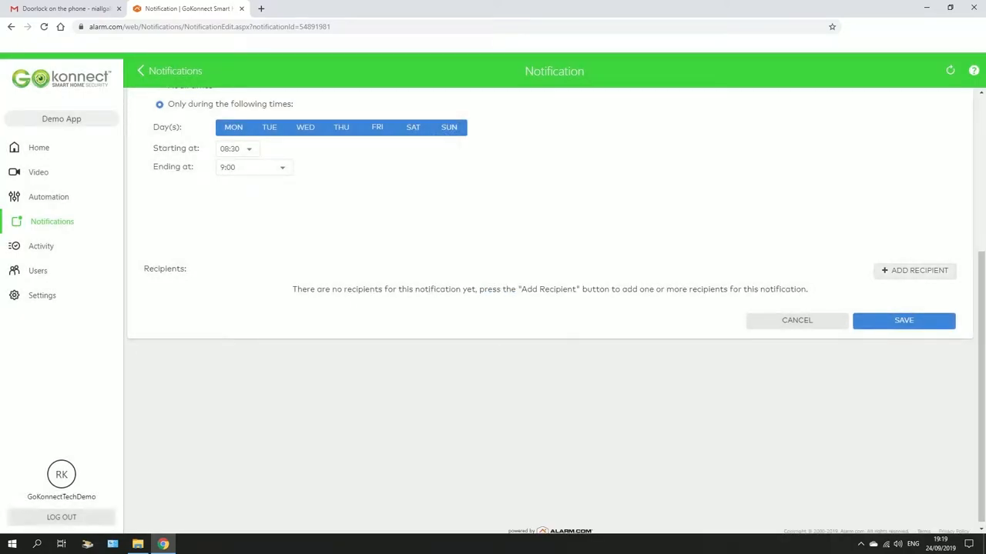
pyautogui.click(914, 271)
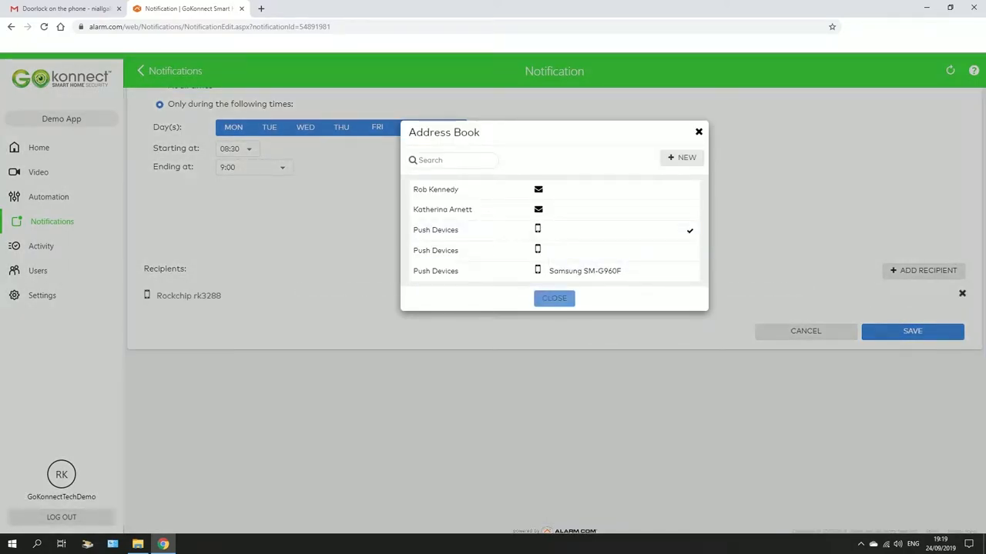
pyautogui.click(555, 299)
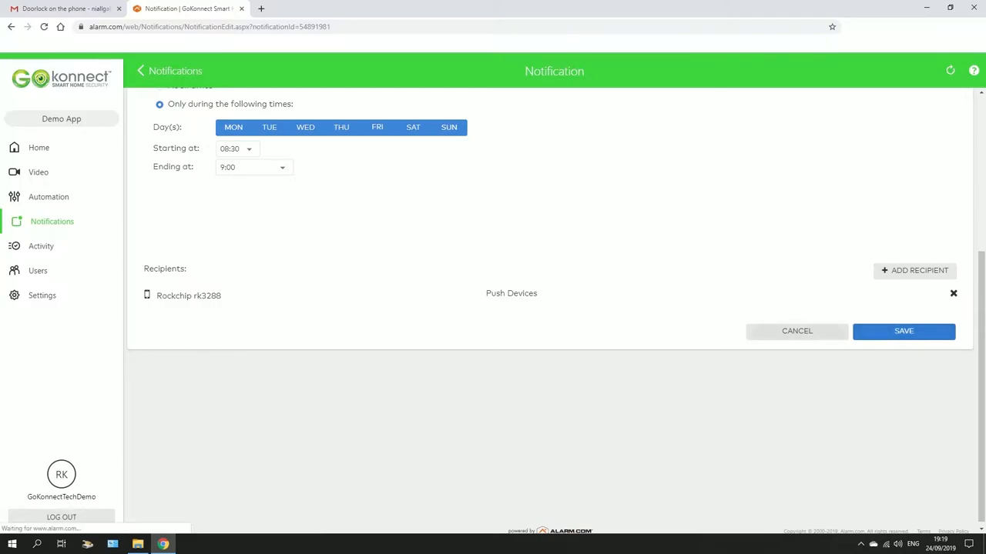
pyautogui.click(903, 330)
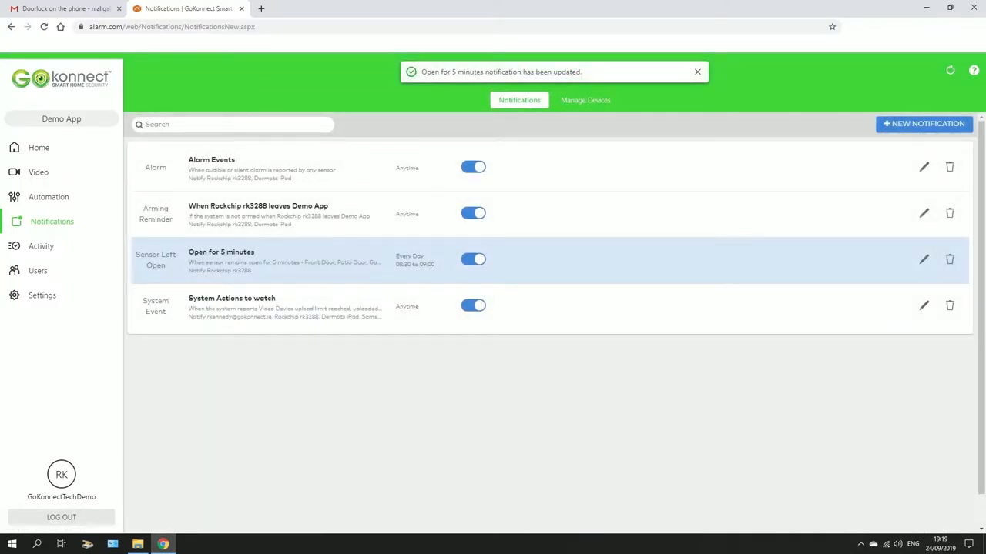
# - Dismiss the update toast and begin a new Arming Reminder notification
pyautogui.click(697, 73)
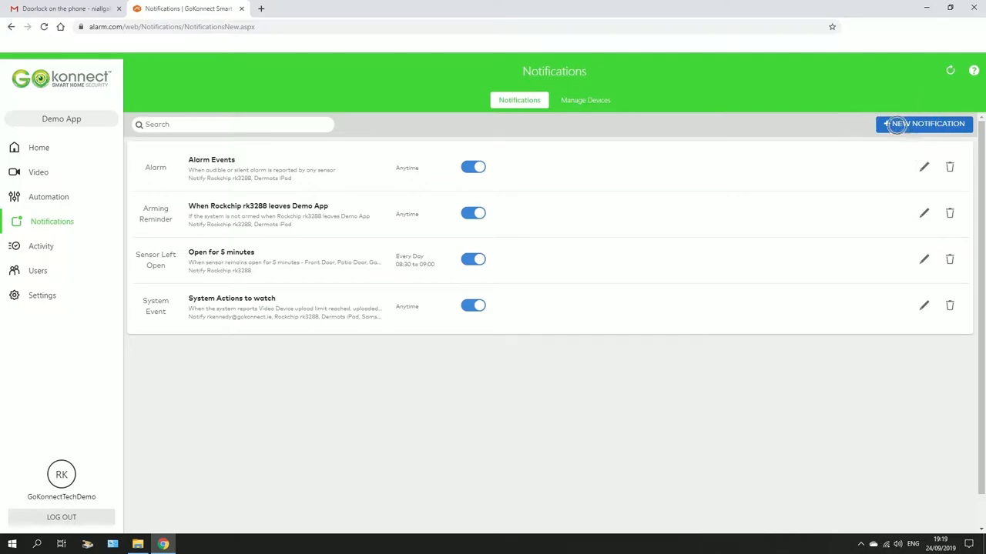
pyautogui.click(924, 124)
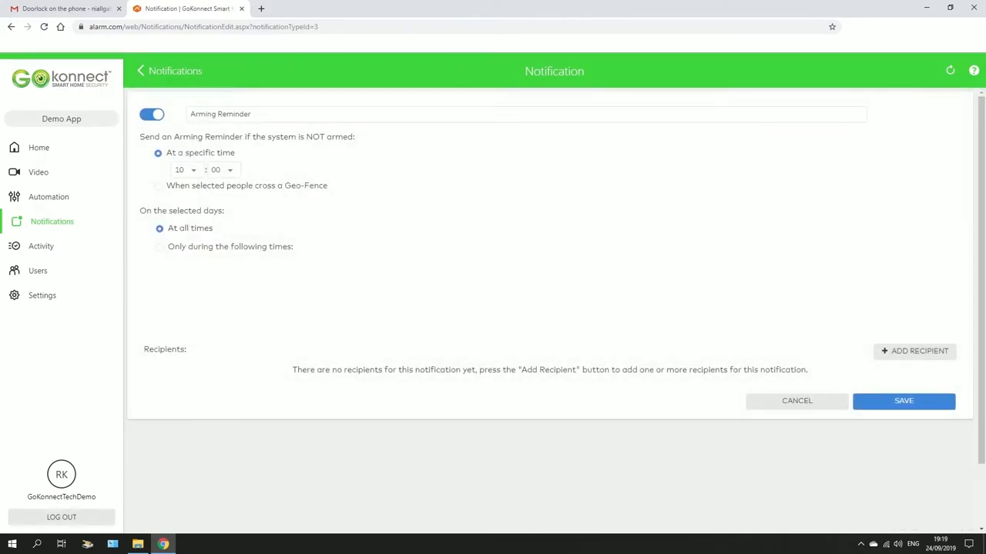
# - Append 'Morning' to the reminder name and set its time to 9:30
pyautogui.click(527, 114)
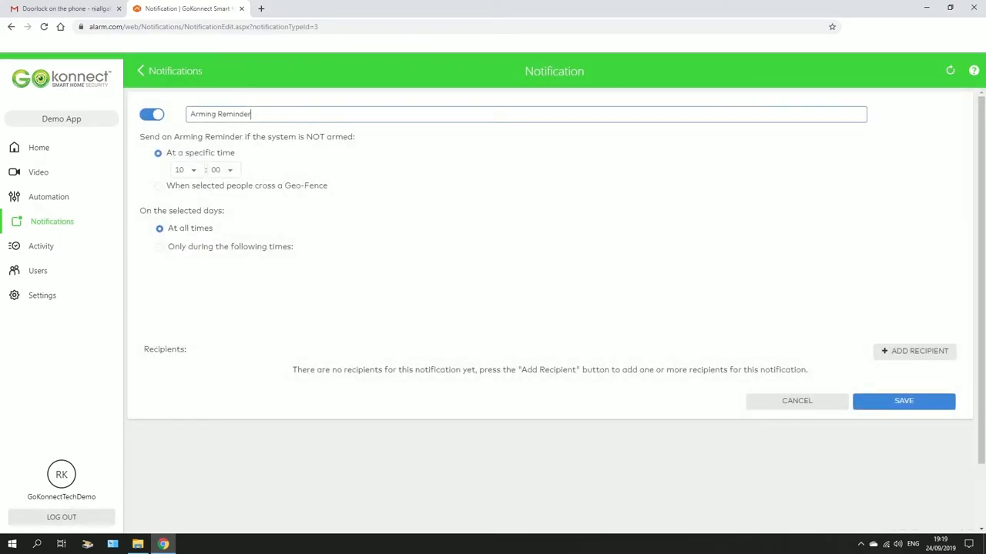
pyautogui.write('Morn')
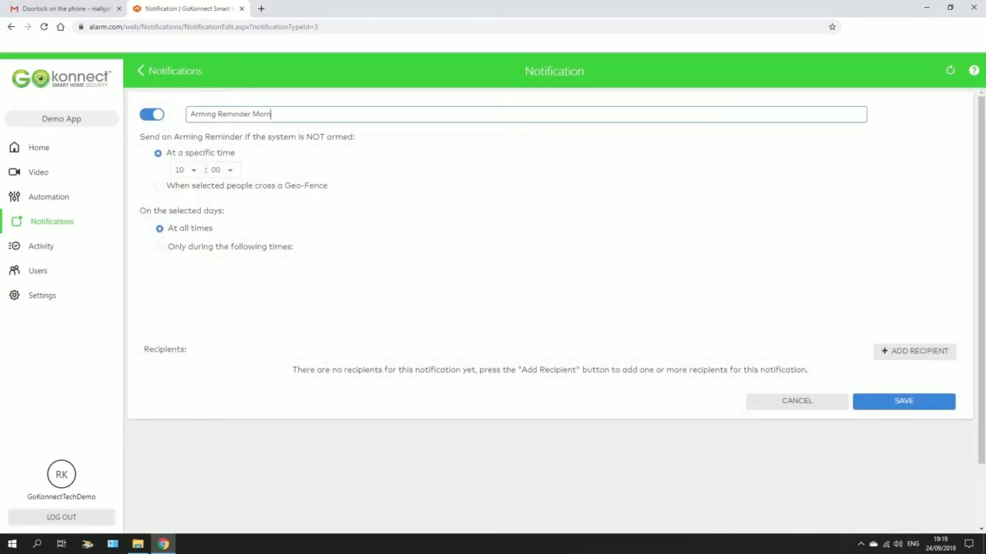
pyautogui.write('ing')
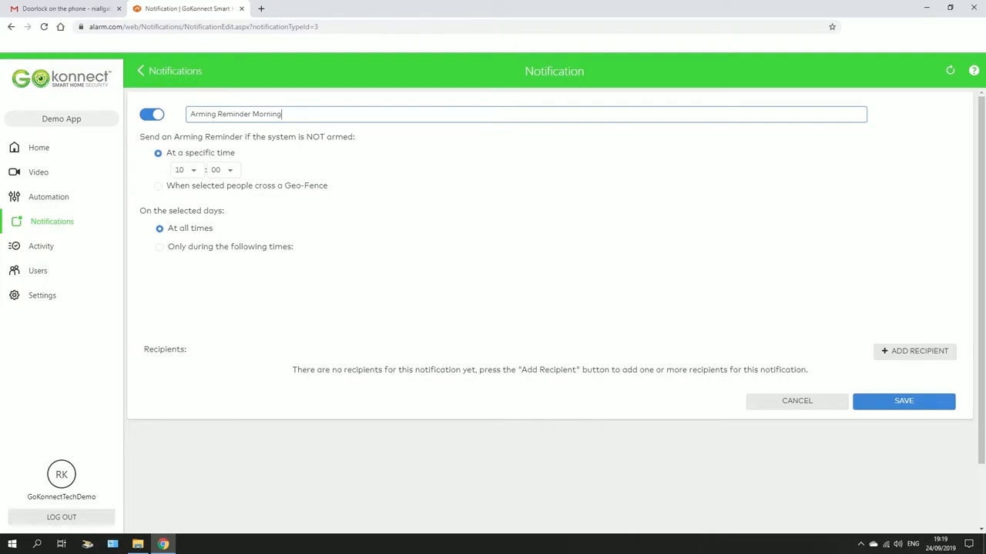
pyautogui.click(185, 170)
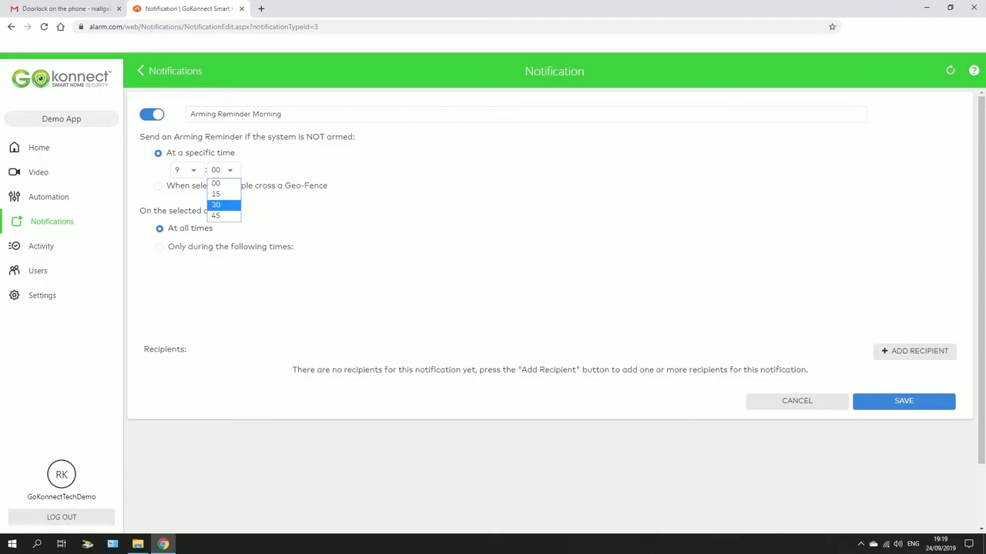
pyautogui.click(216, 205)
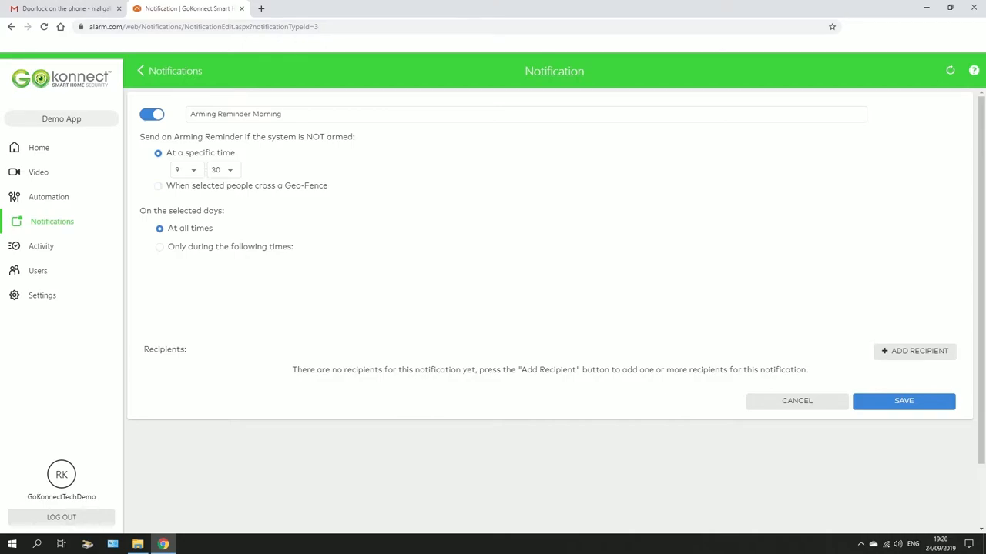
pyautogui.click(158, 185)
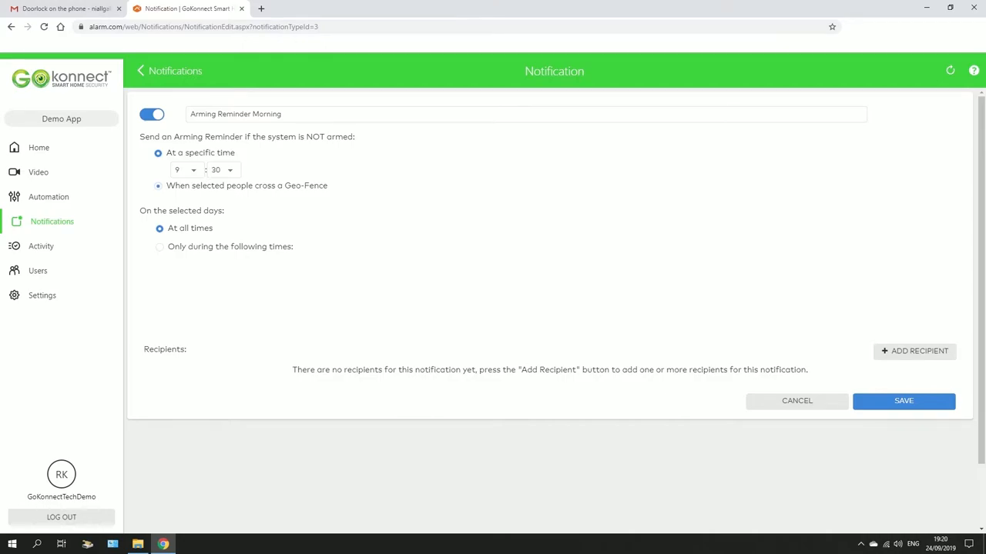
# - Return from Geo-Fence to the specific-time trigger and mark days MON through THU
pyautogui.click(159, 185)
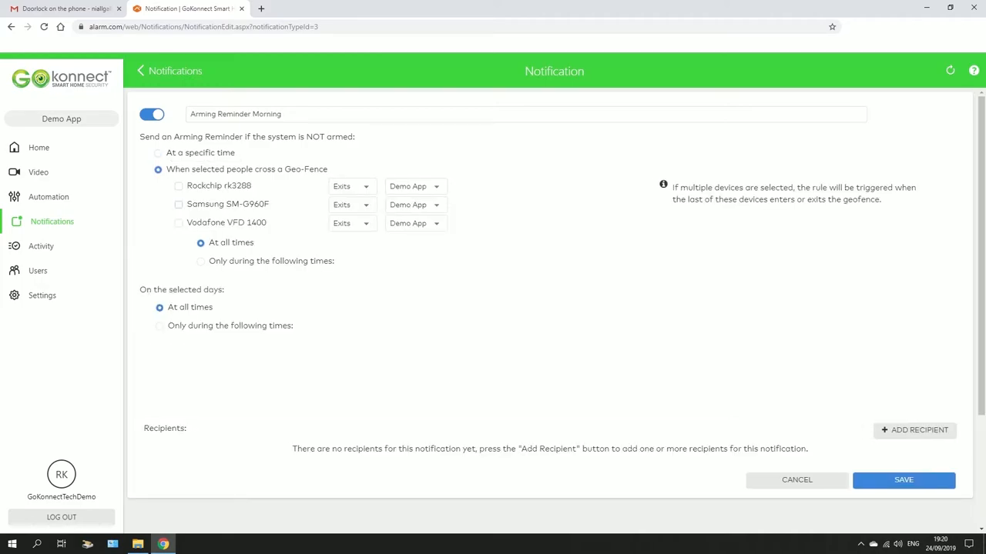
pyautogui.click(179, 203)
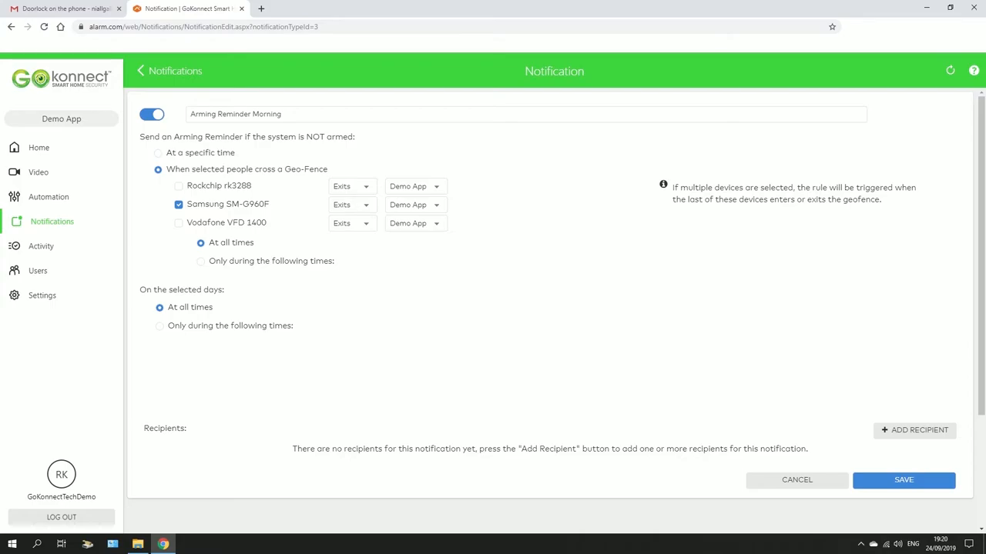
pyautogui.click(157, 152)
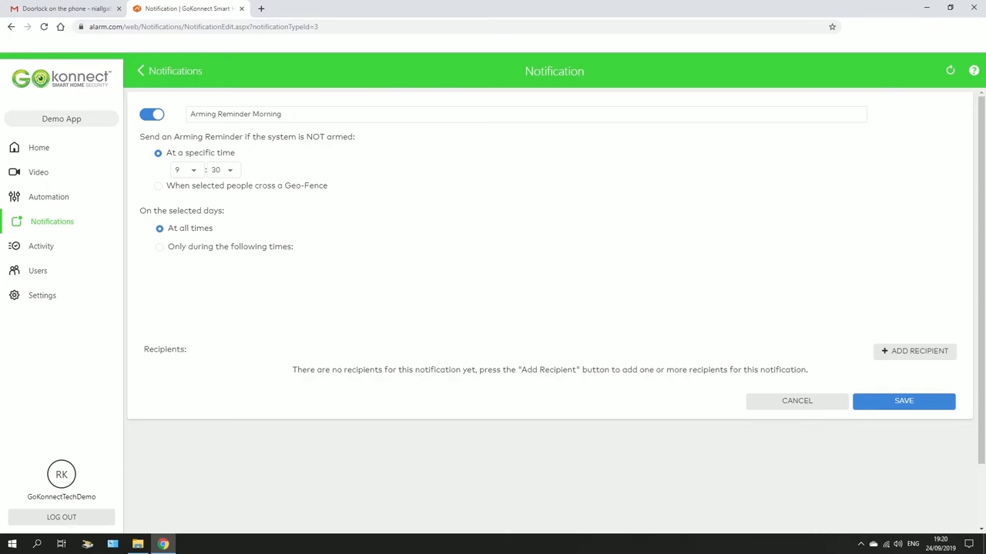
pyautogui.click(160, 246)
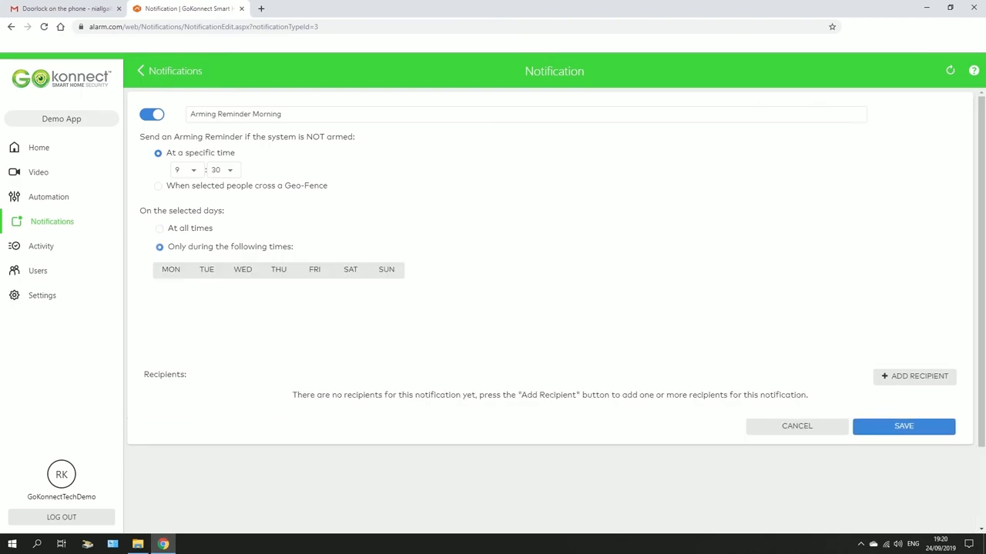
pyautogui.moveTo(169, 269); pyautogui.dragTo(289, 269)
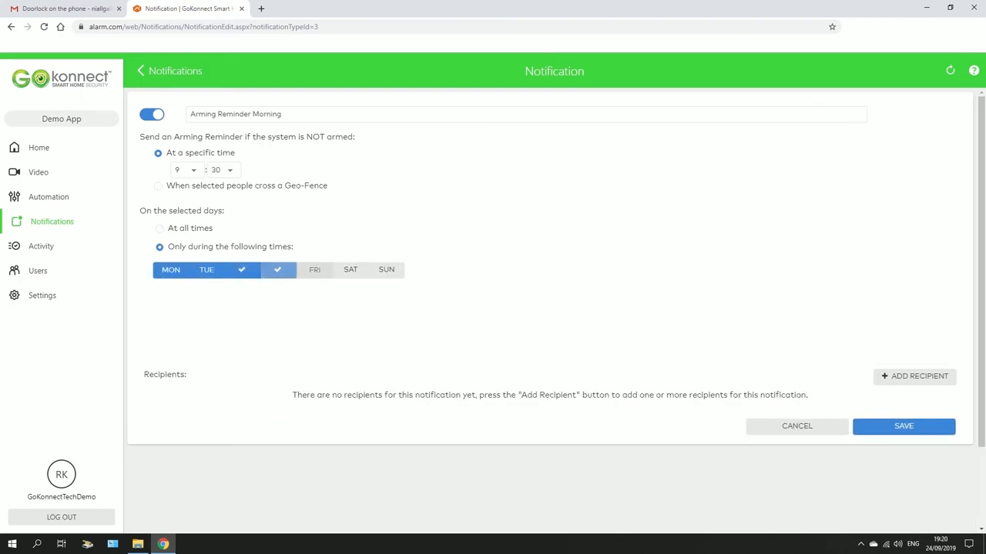